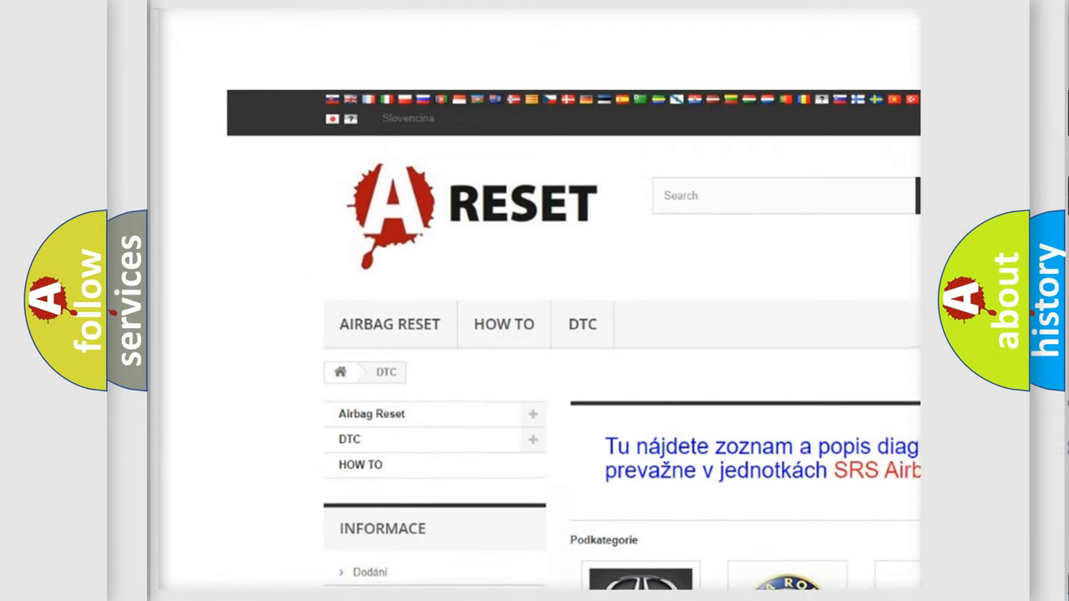
- Pick Chevrolet from the DTC brand grid and scroll through its diagnostic code list
scroll(down, 3)
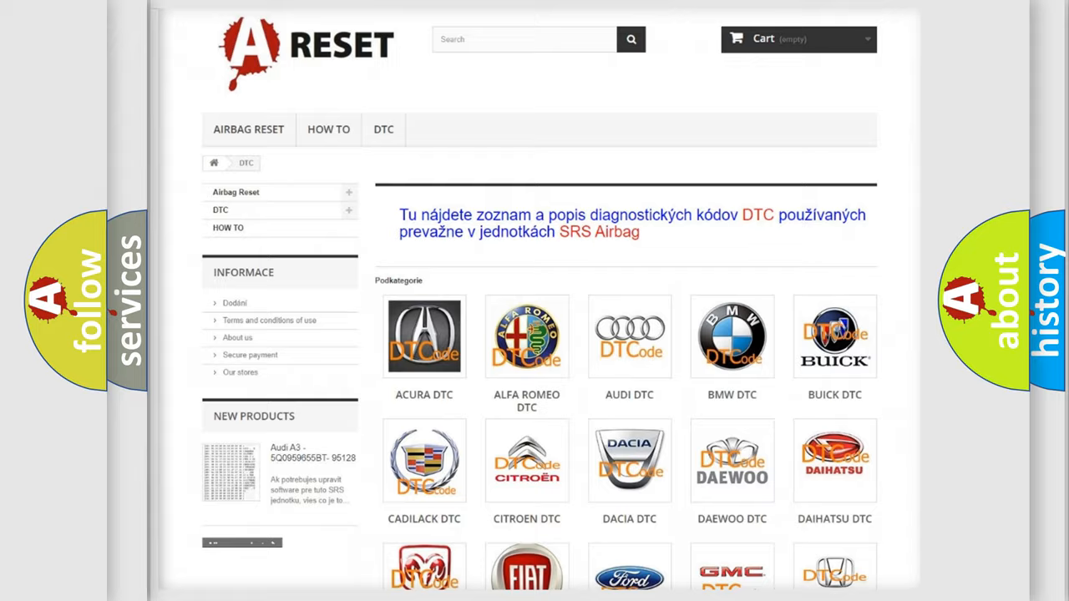
scroll(down, 3)
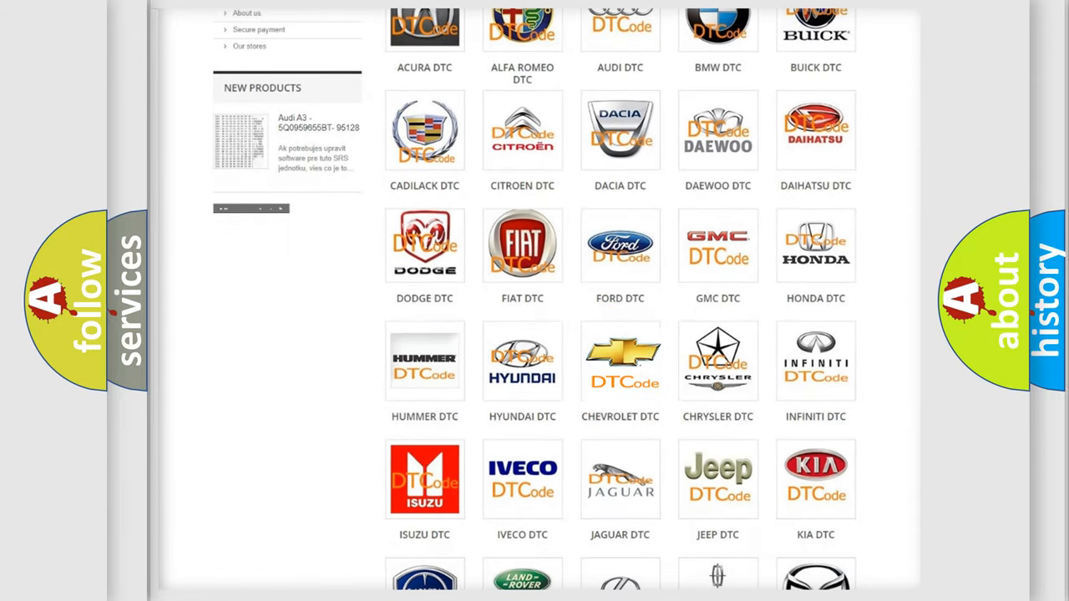
click(620, 361)
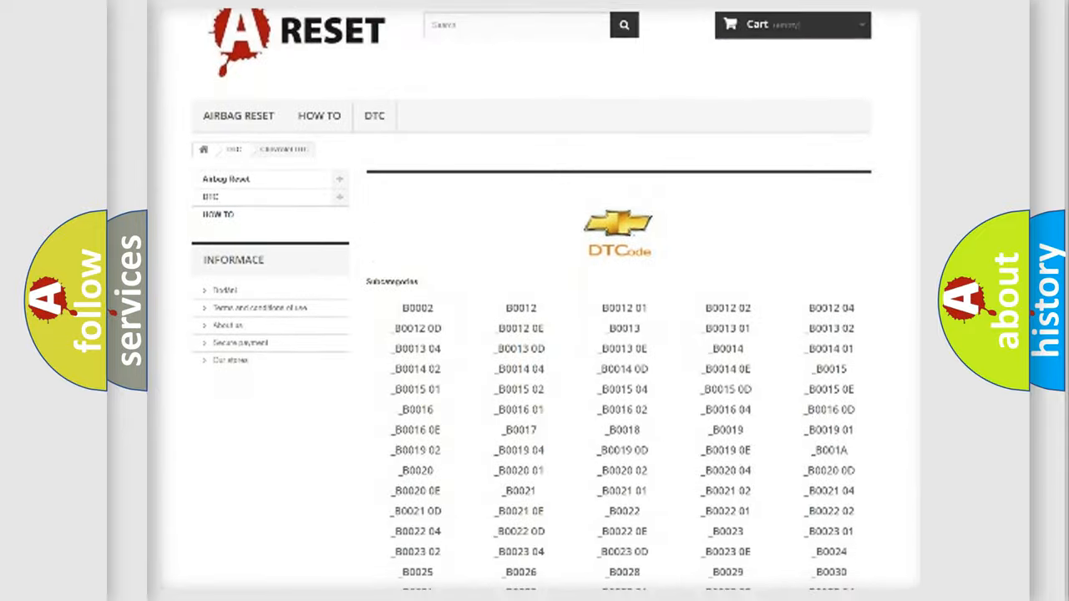
scroll(down, 3)
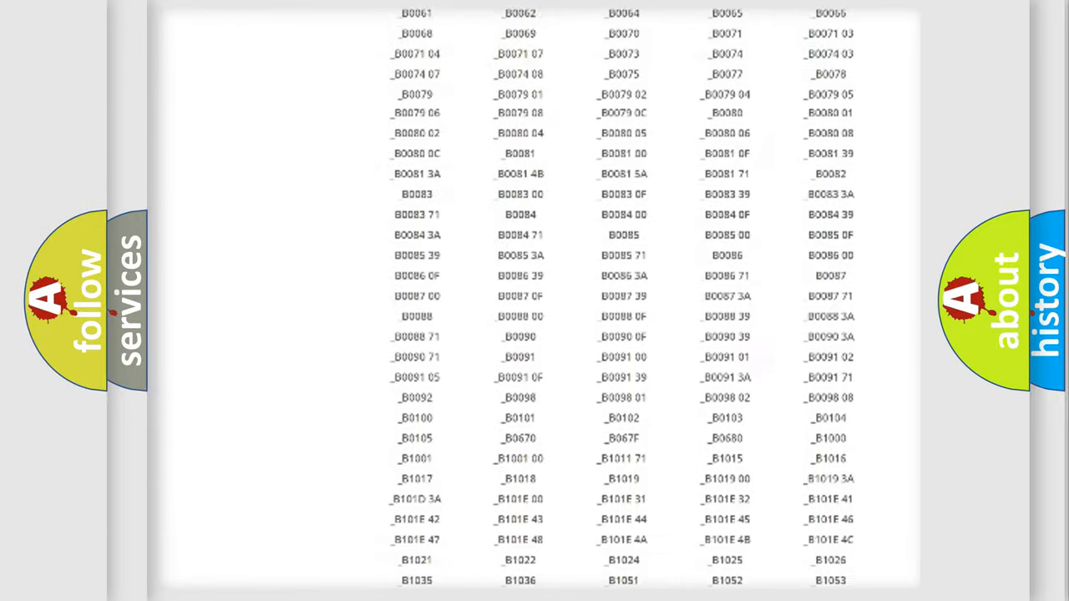